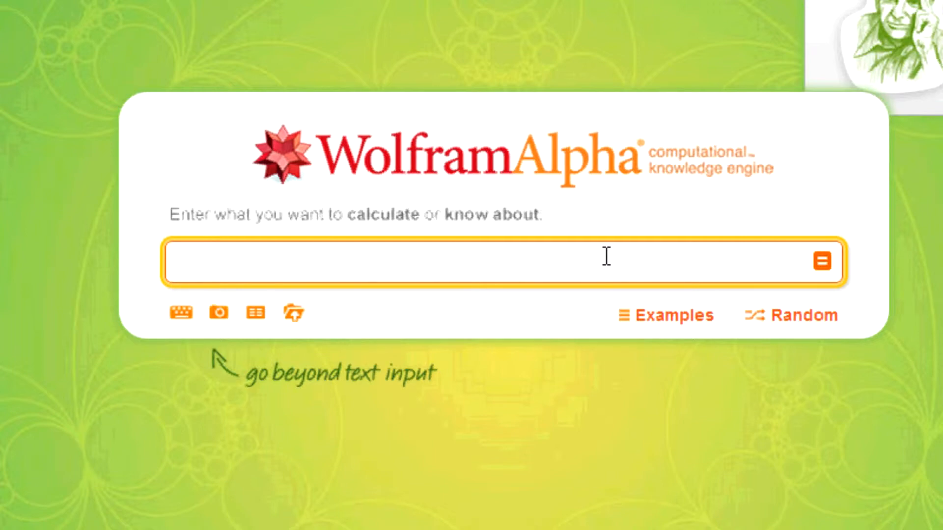
Compute a 't test' query to get a population-mean t-test with default values.
text(t)
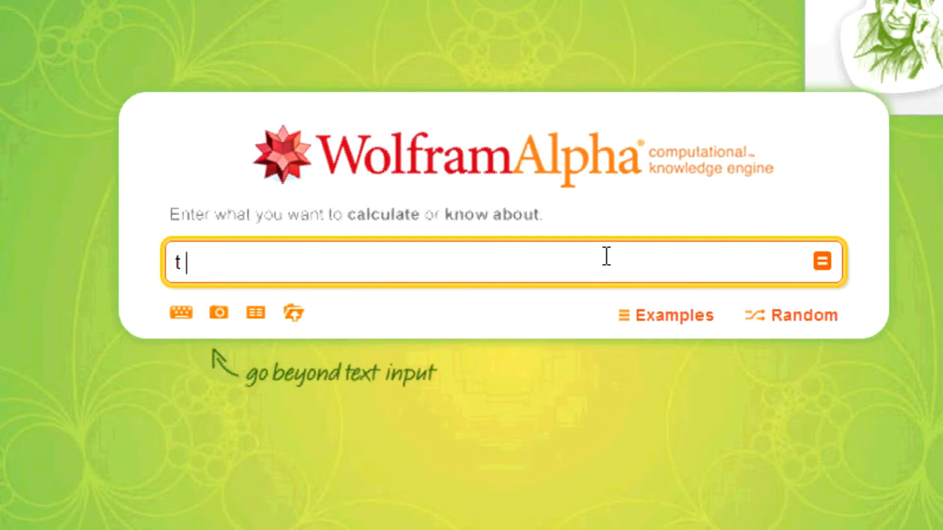
text(est)
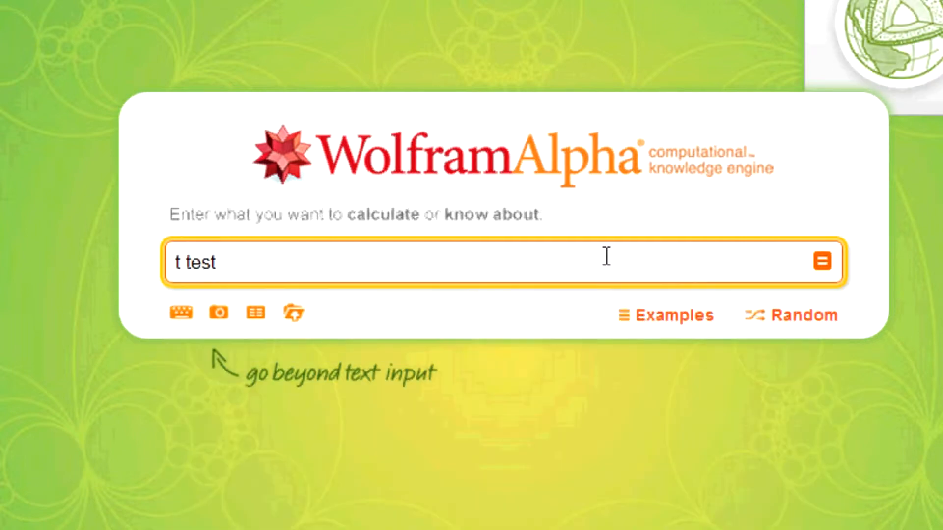
click(822, 261)
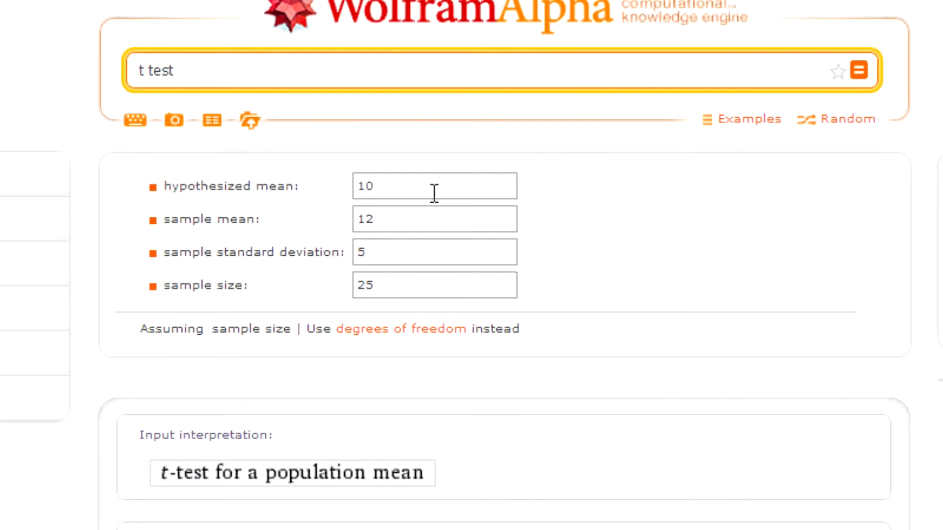
mouse_move(415, 199)
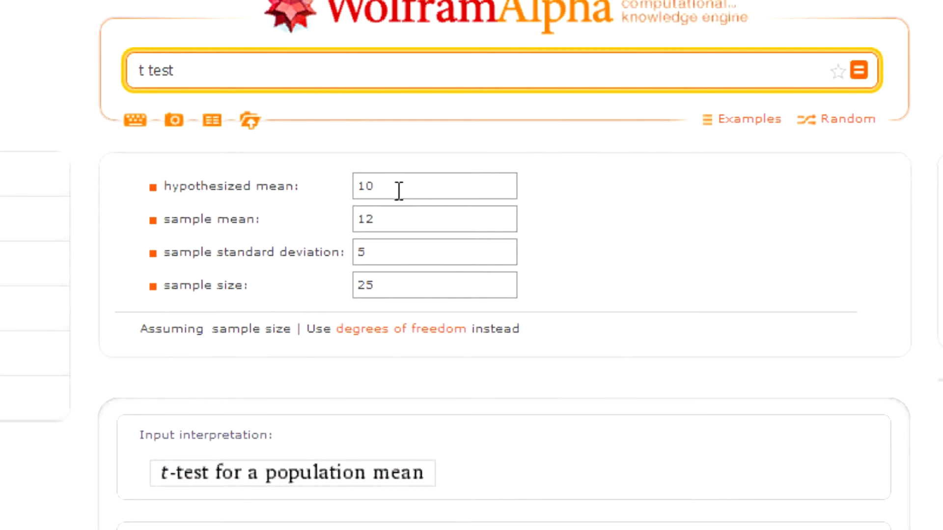
mouse_move(788, 256)
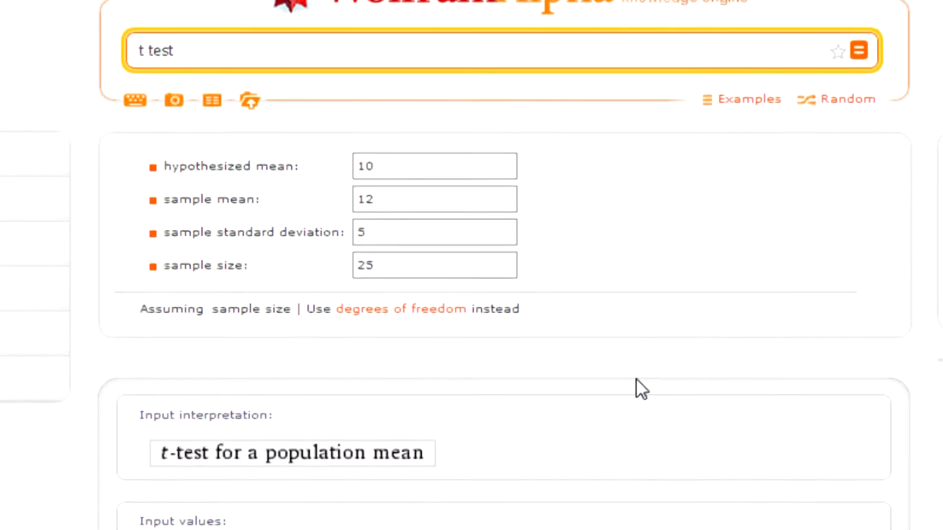
Scroll to the right-tailed test pod showing μ > 10, statistic 2, p-value 0.02847.
scroll(down, 3)
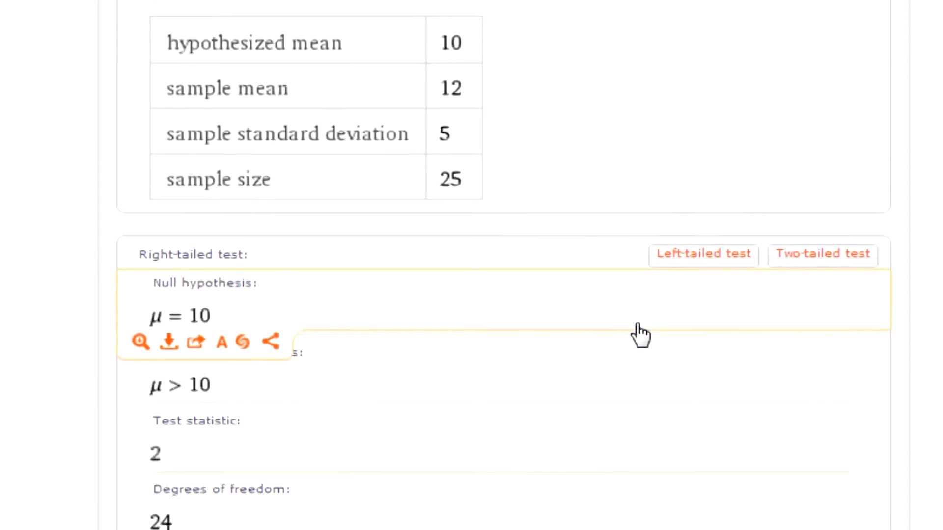
scroll(down, 3)
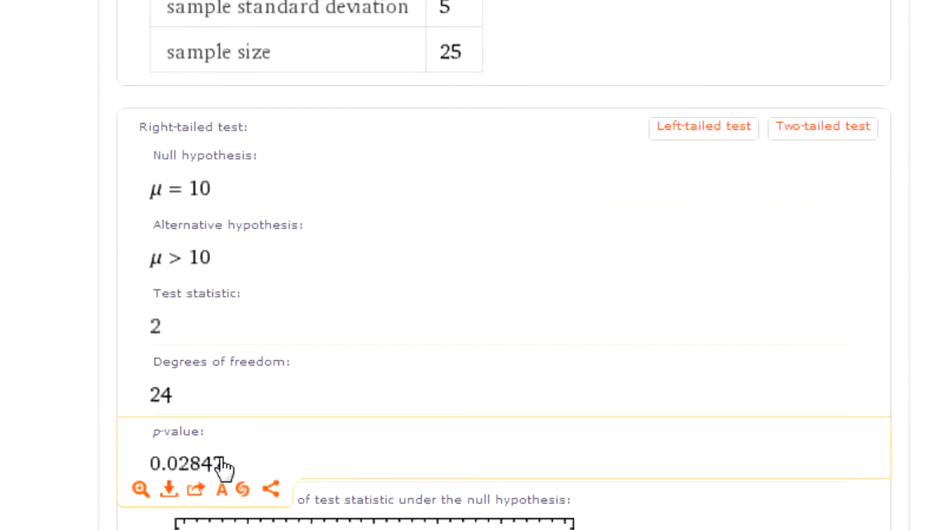
mouse_move(229, 310)
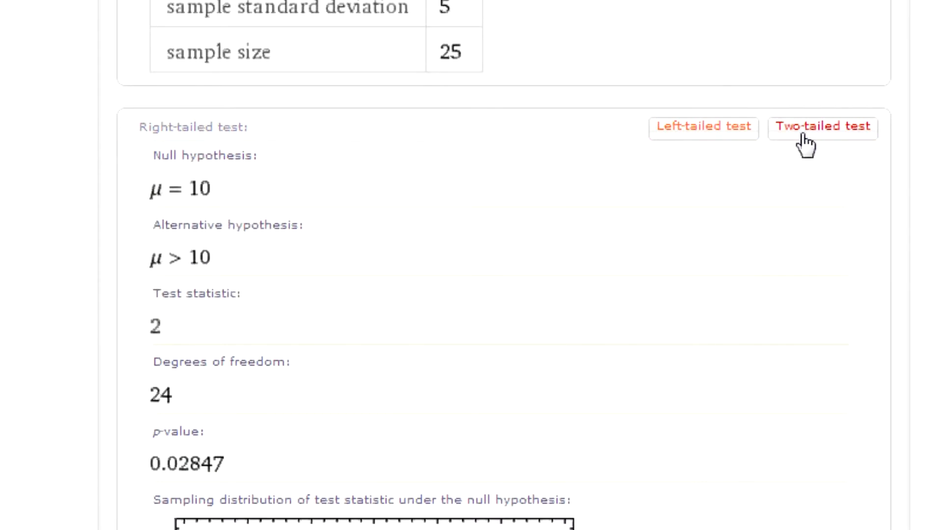
View the two-tailed t-test (p 0.05694), then the left-tailed one (p 0.9715).
click(823, 126)
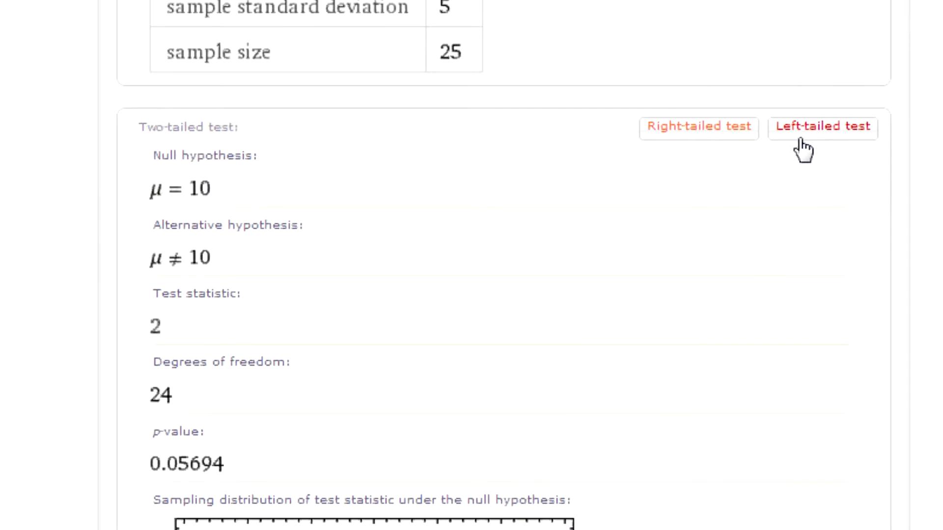
click(822, 126)
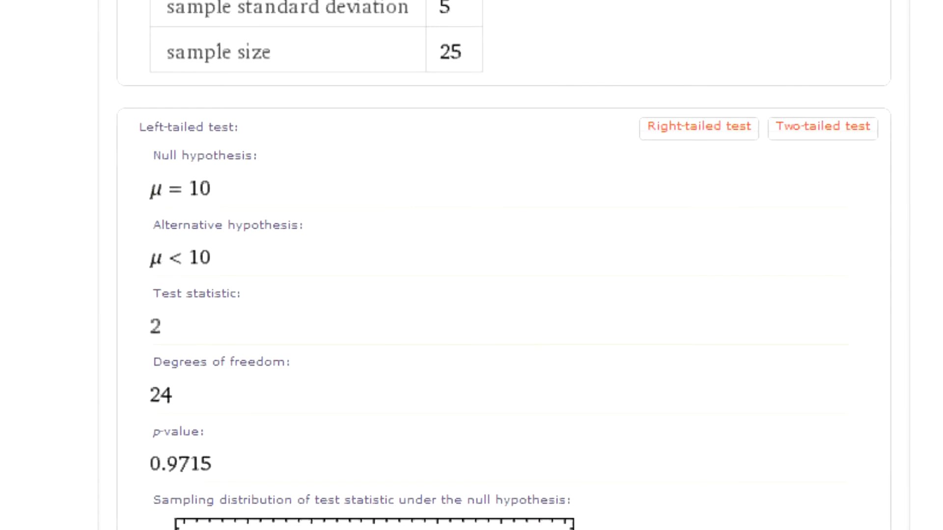
Scroll to the sampling distribution plot marking statistic 2, then back to the inputs 10, 12, 5, 25.
scroll(down, 3)
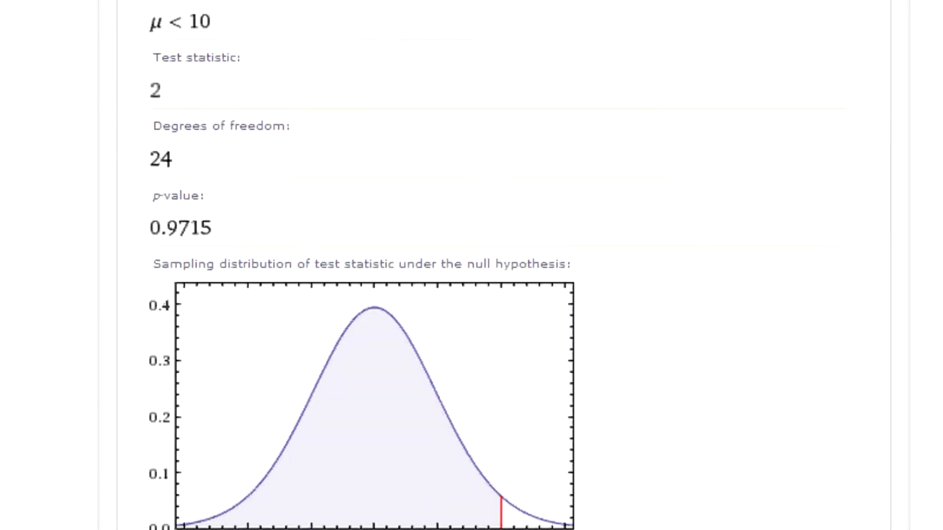
scroll(down, 3)
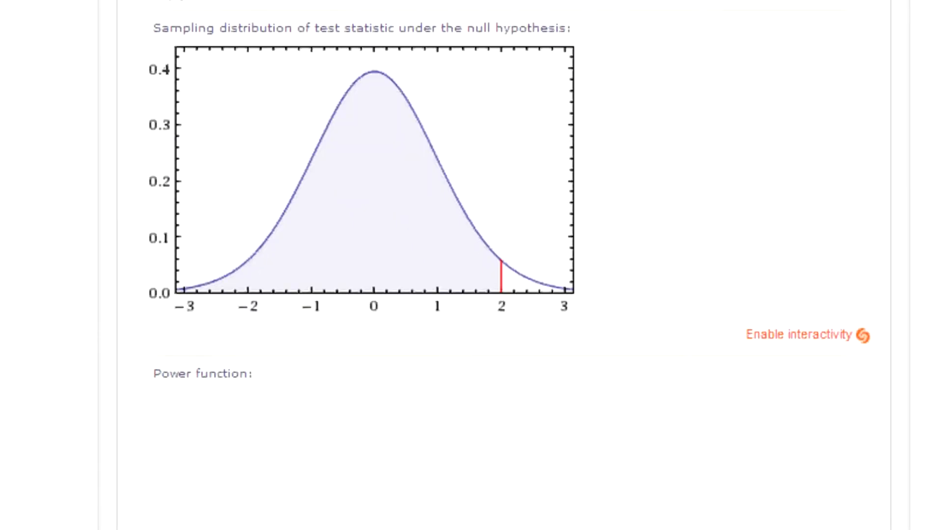
scroll(down, 3)
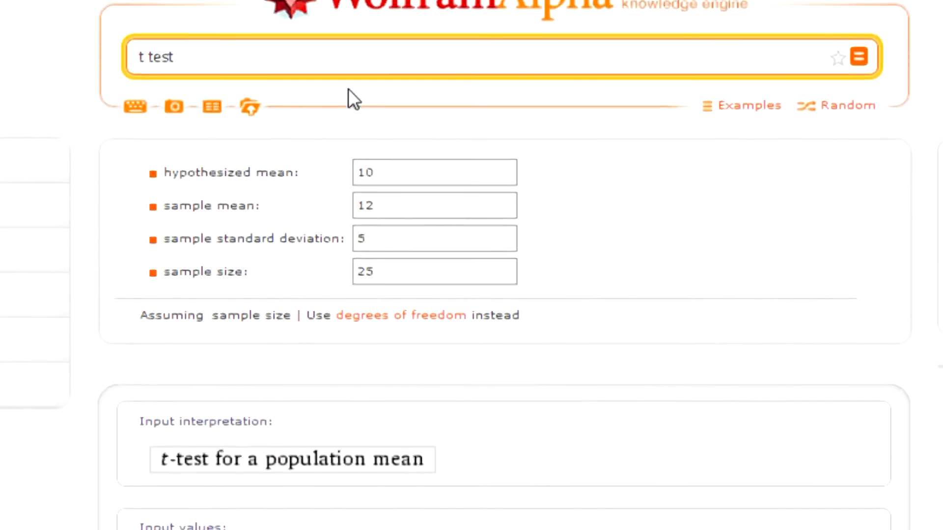
Query 'z test' and select the default standard deviation value 1.
text(z t)
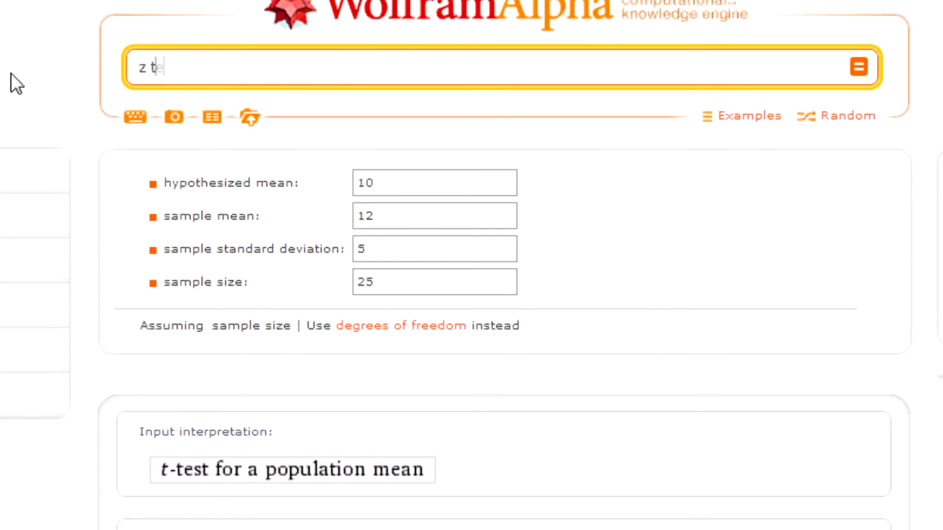
text(est)
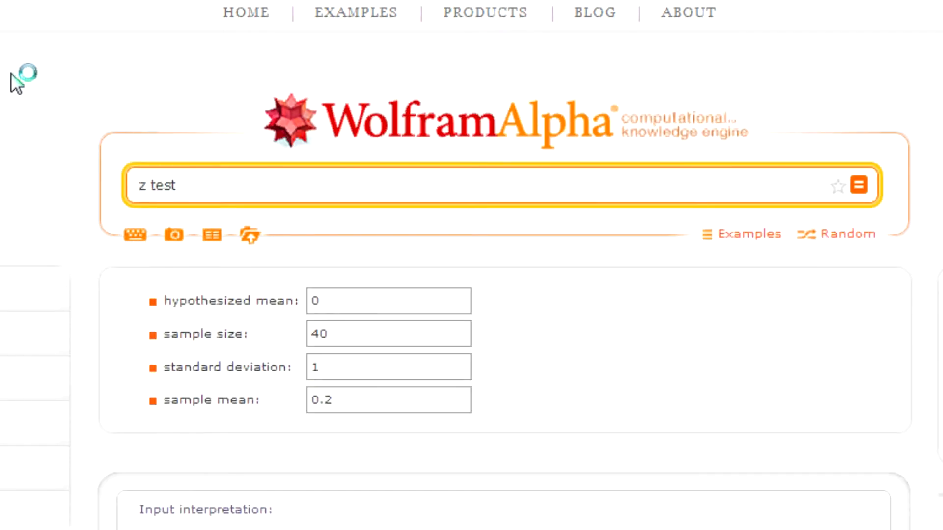
click(388, 367)
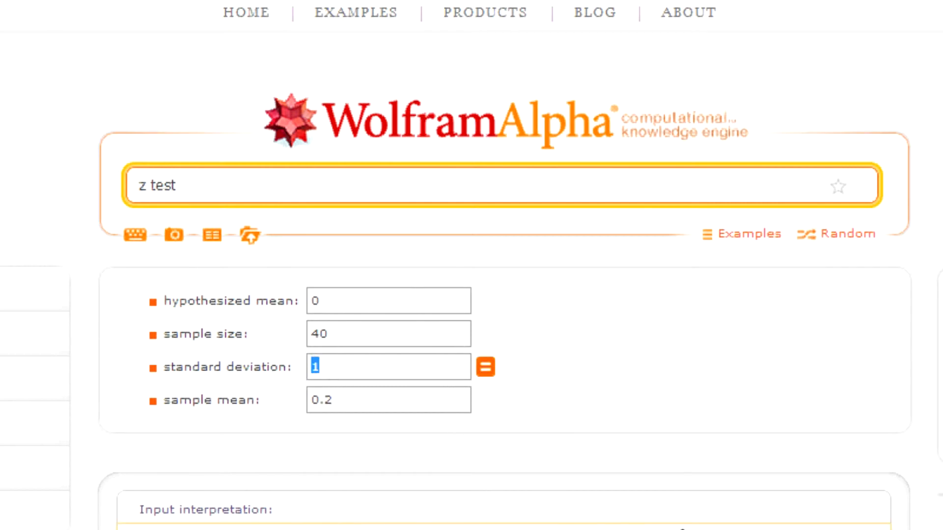
Scroll to the right-tailed z-test (statistic 1.26491, p 0.103) and its distribution plot.
scroll(down, 3)
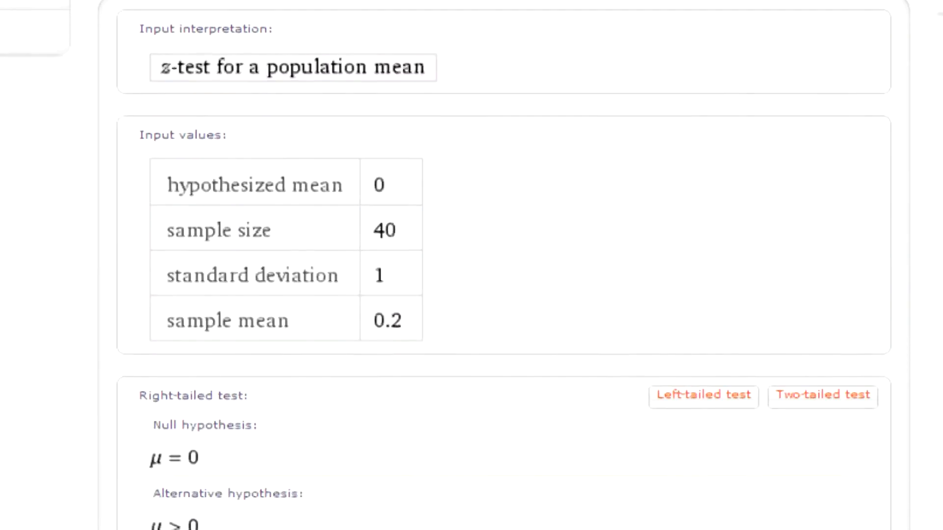
scroll(down, 3)
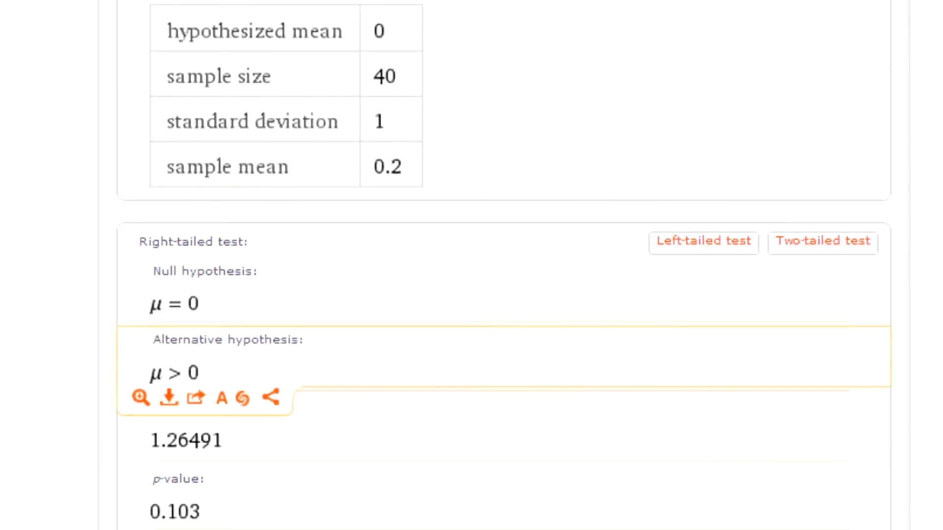
mouse_move(298, 509)
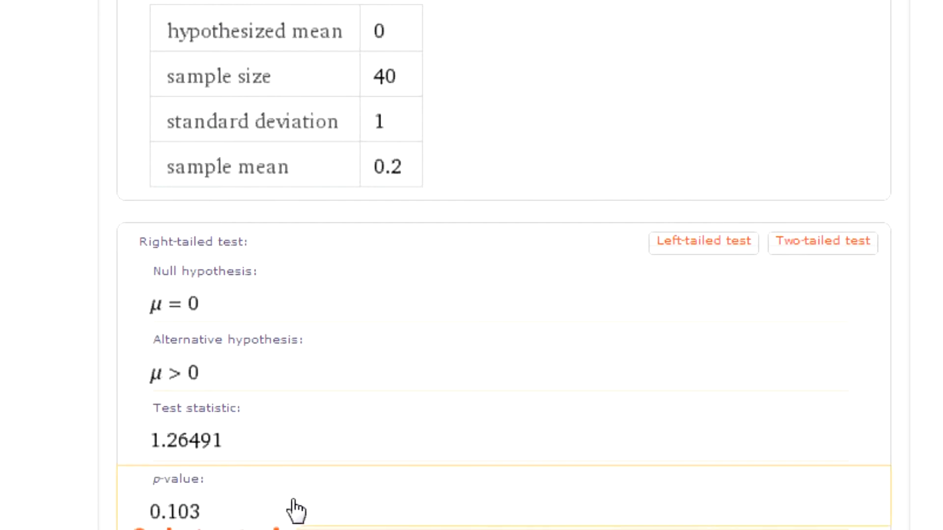
scroll(down, 3)
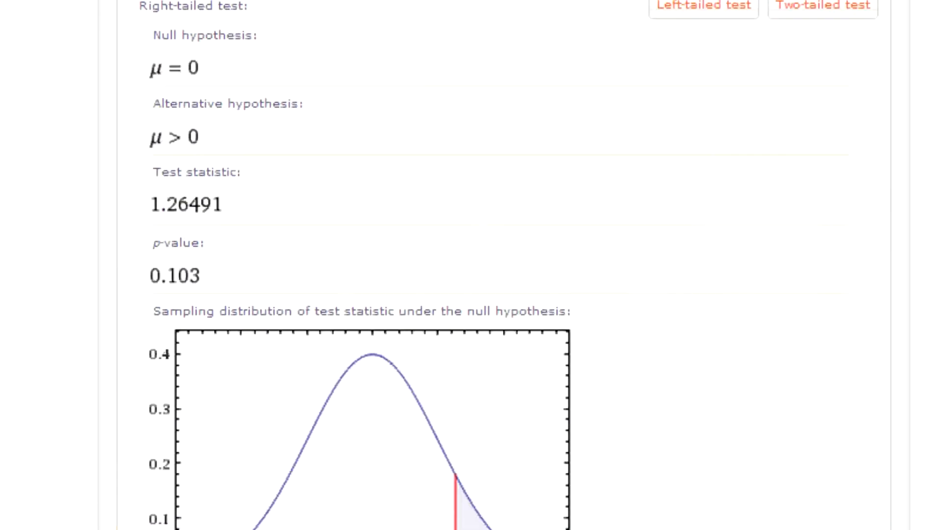
scroll(down, 3)
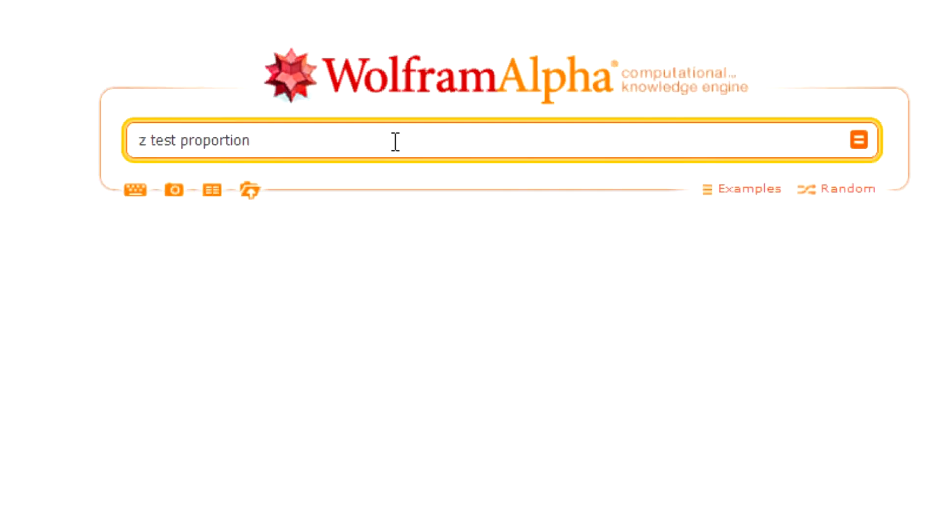
Compute 'z test proportion' to get a binomial test with defaults 0.5, 30, 0.6.
click(859, 140)
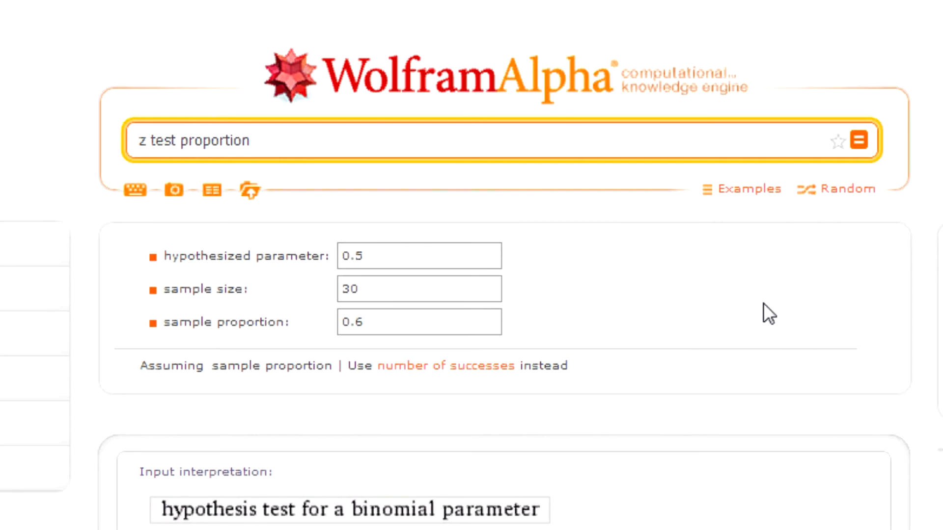
mouse_move(293, 253)
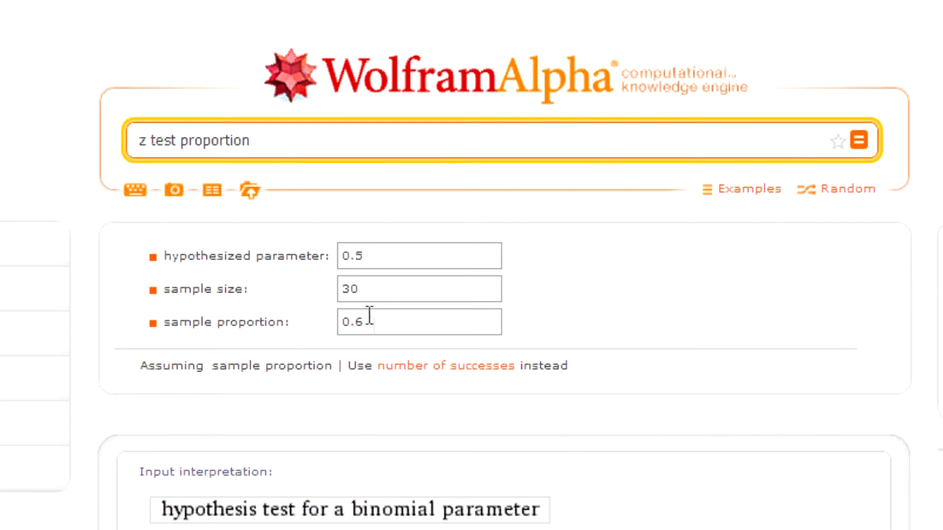
mouse_move(445, 389)
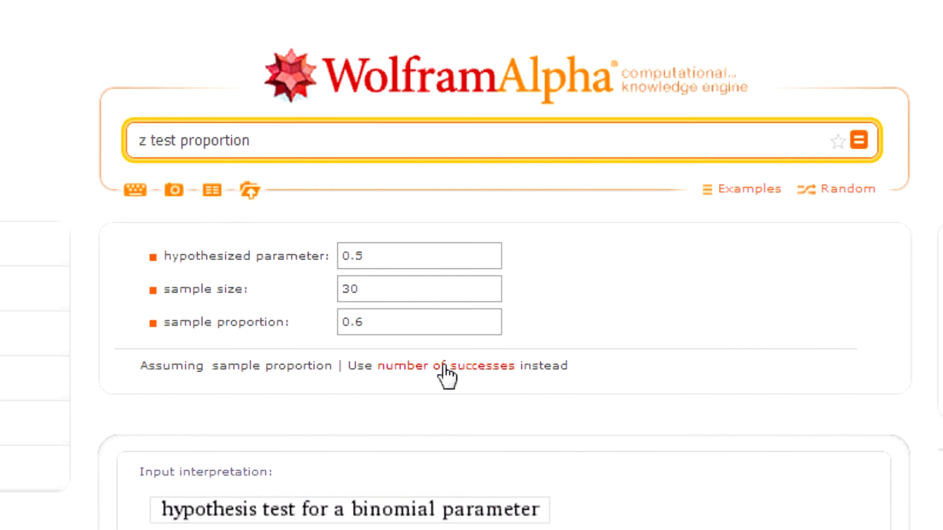
Switch the binomial test to number of successes (18) and recompute.
click(445, 365)
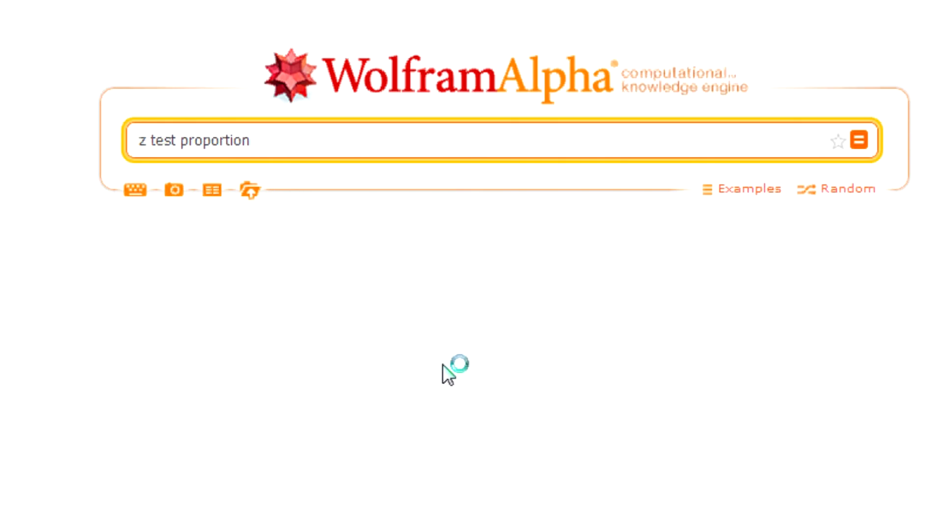
click(859, 140)
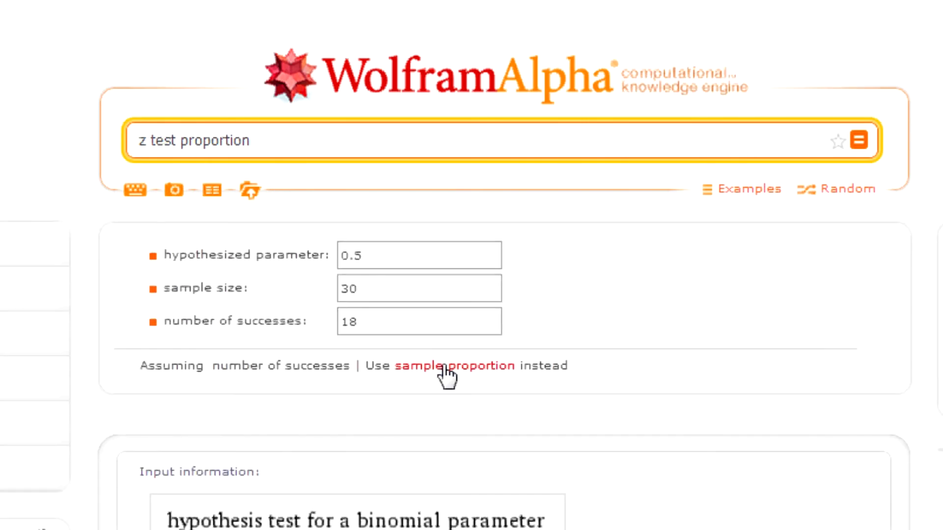
mouse_move(640, 385)
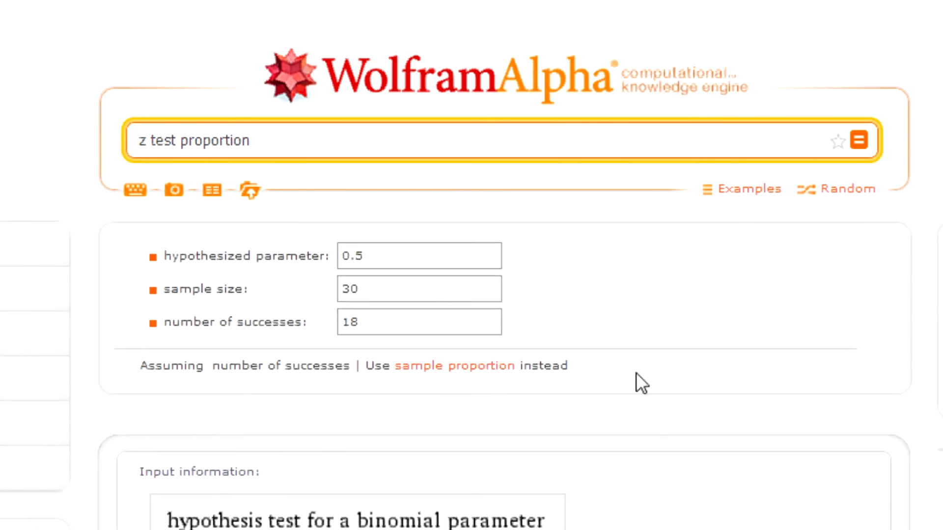
Scroll to the right-tailed binomial test (p > 0.5, statistic 18, p 0.1002) and its plot.
scroll(down, 3)
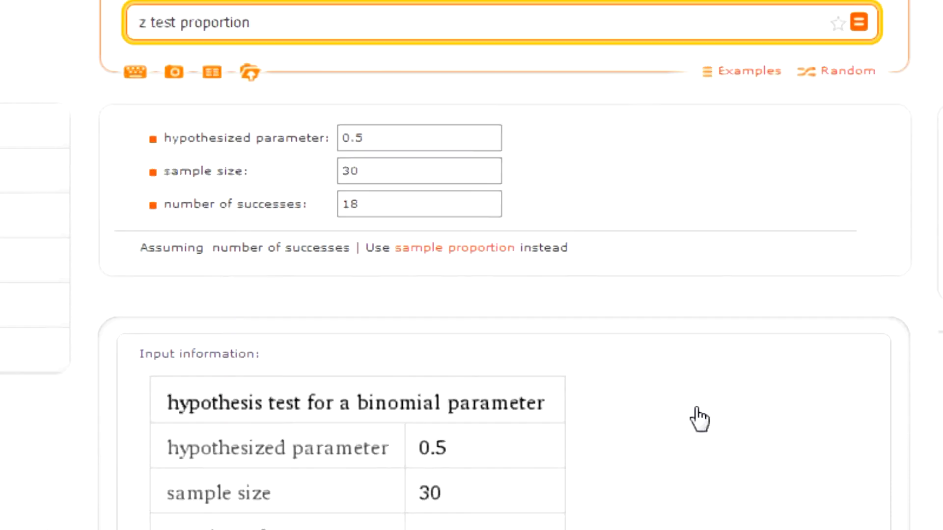
scroll(down, 3)
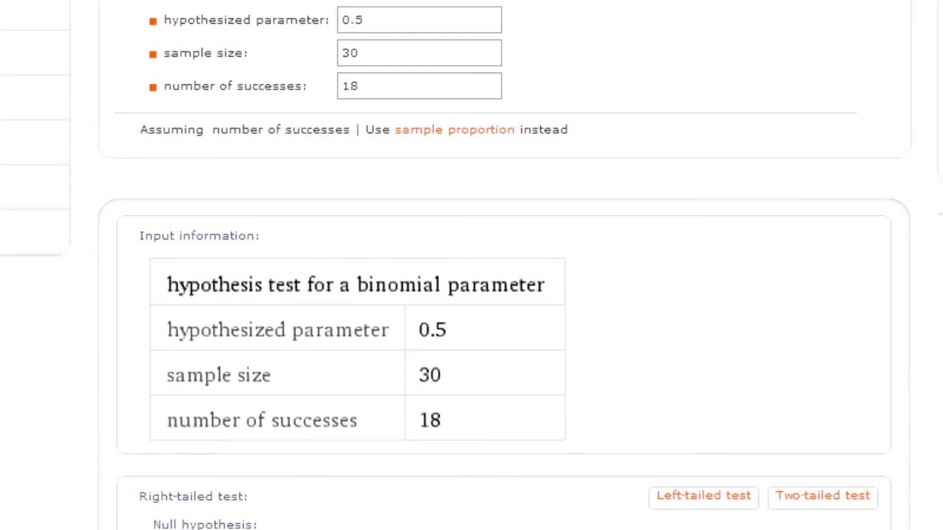
scroll(down, 3)
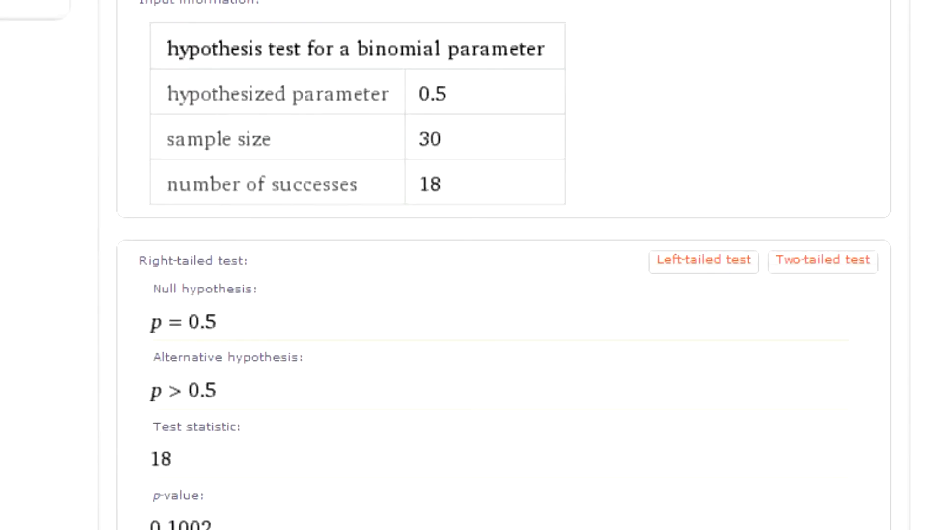
scroll(down, 3)
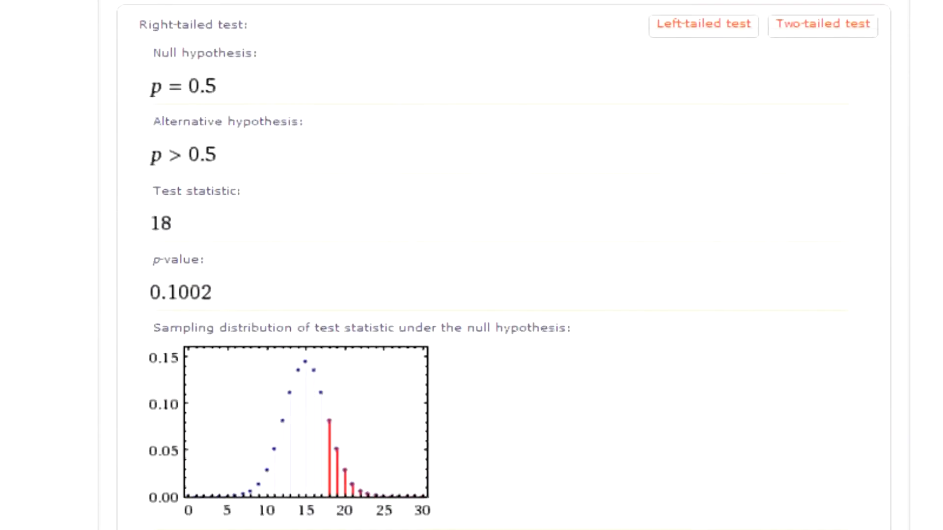